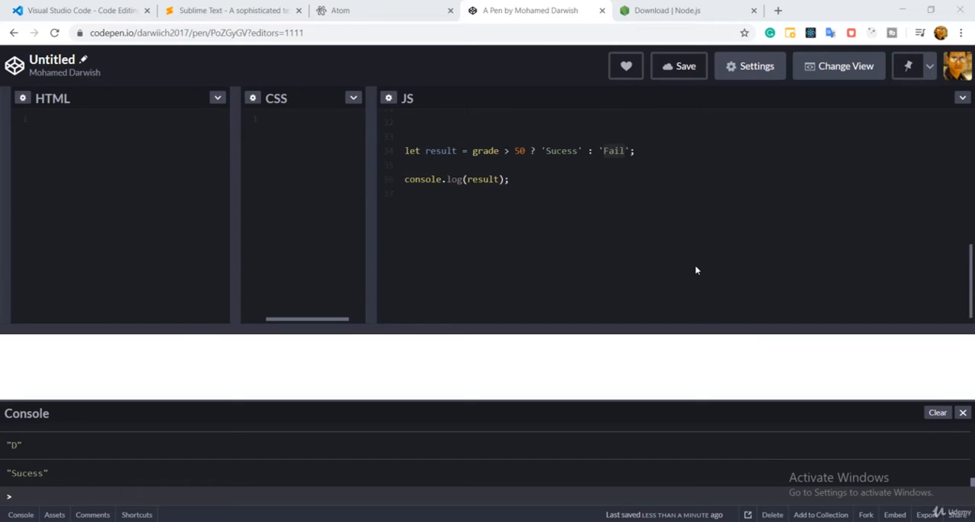
# Step: Declare let x = 3; in the JS panel below the existing code
pyautogui.scroll(3)
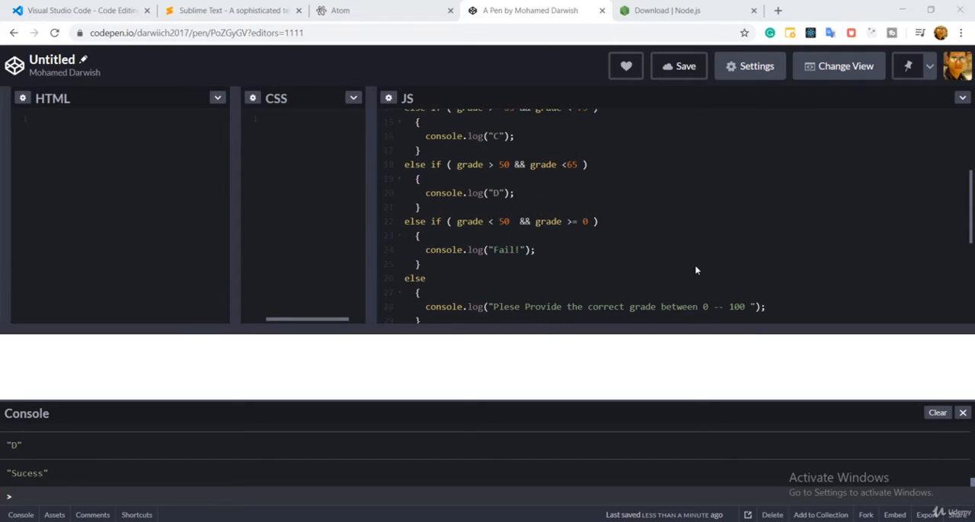
pyautogui.scroll(3)
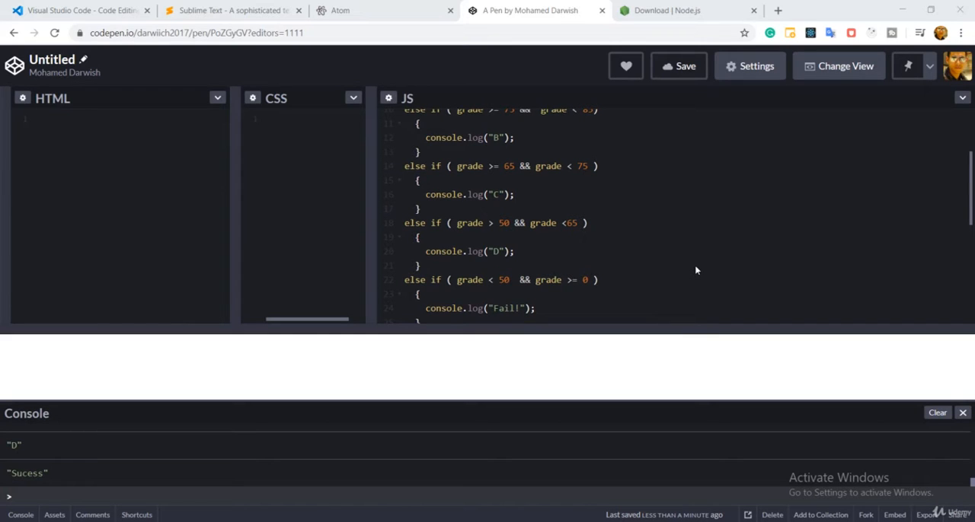
pyautogui.scroll(3)
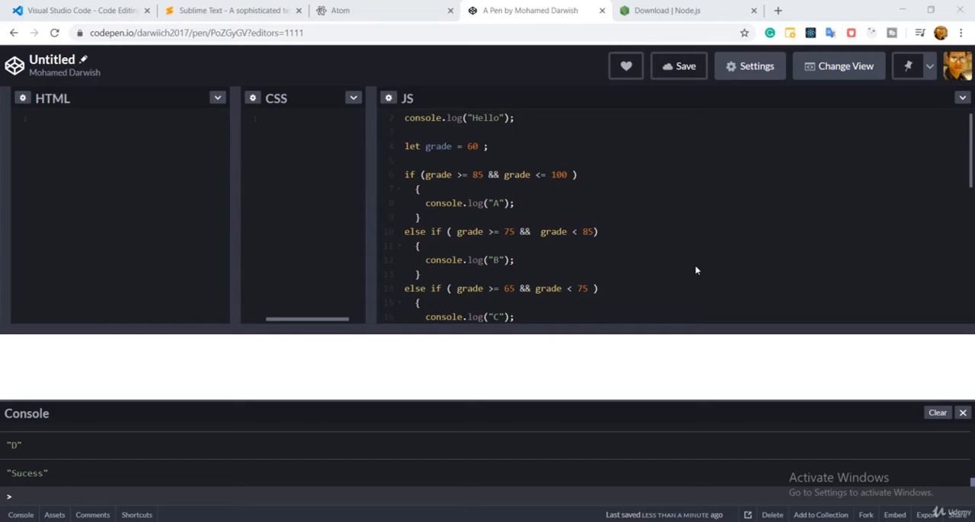
pyautogui.scroll(-3)
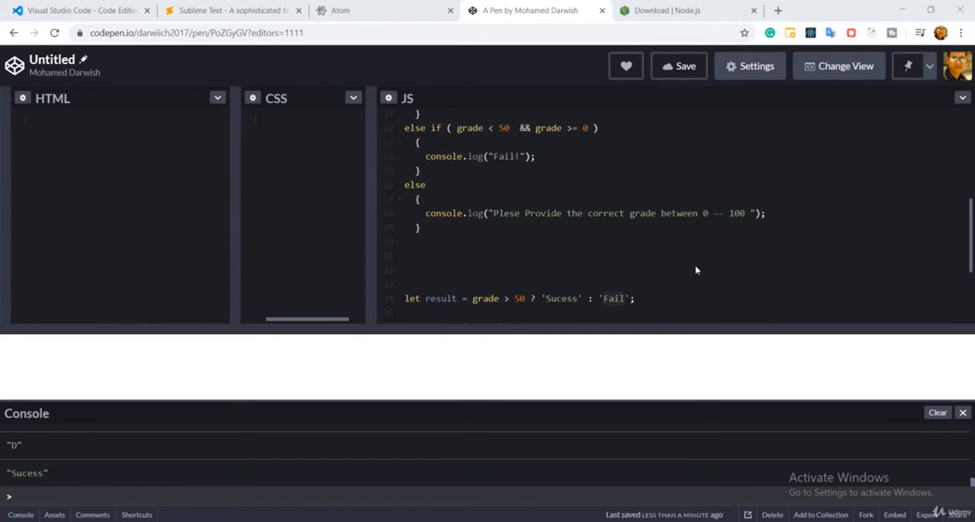
pyautogui.scroll(-3)
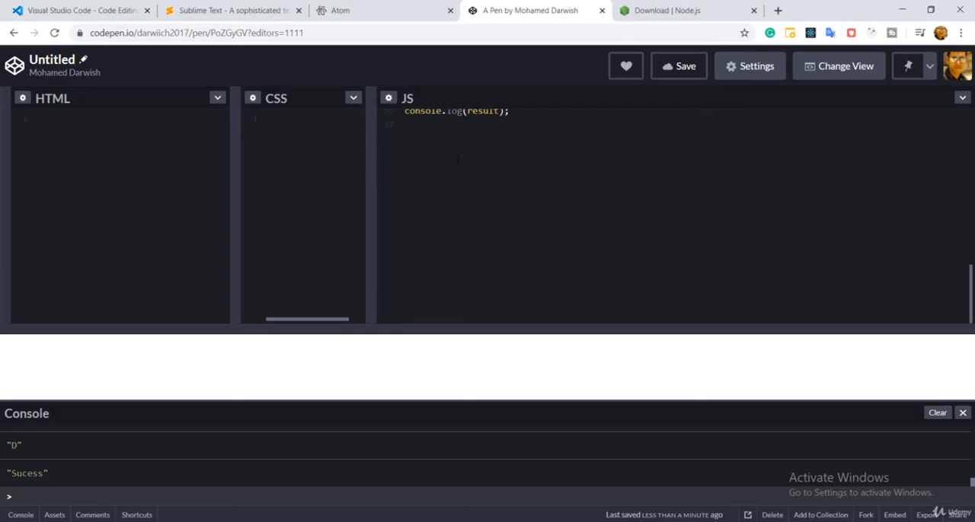
pyautogui.write('let')
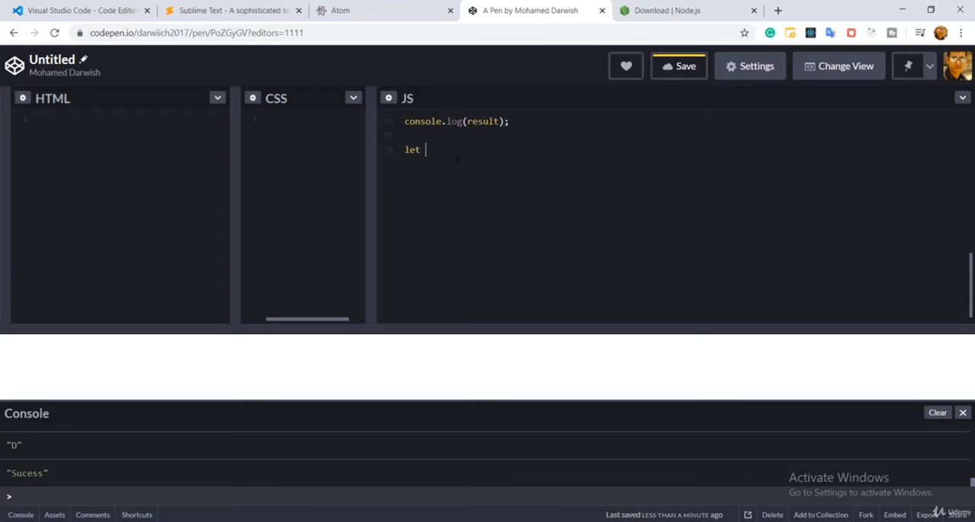
pyautogui.write('x =')
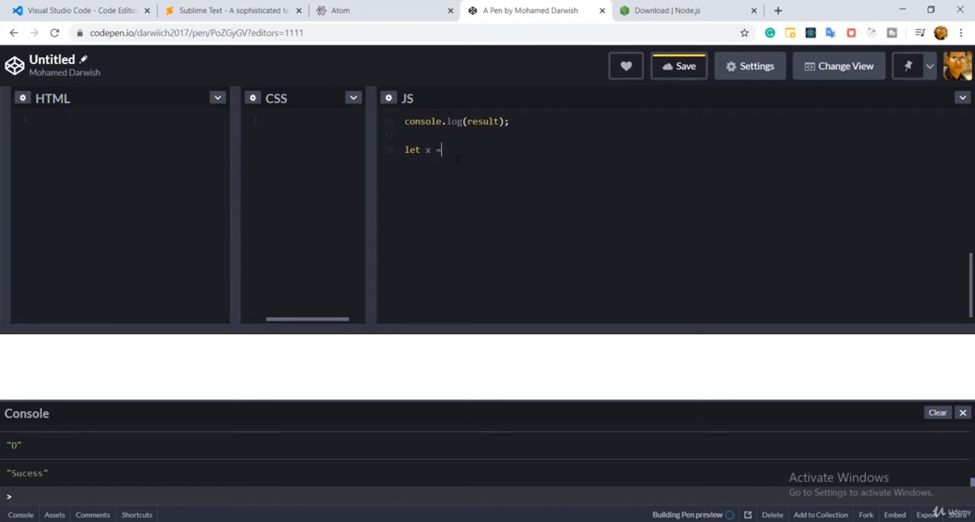
pyautogui.write('3 ;')
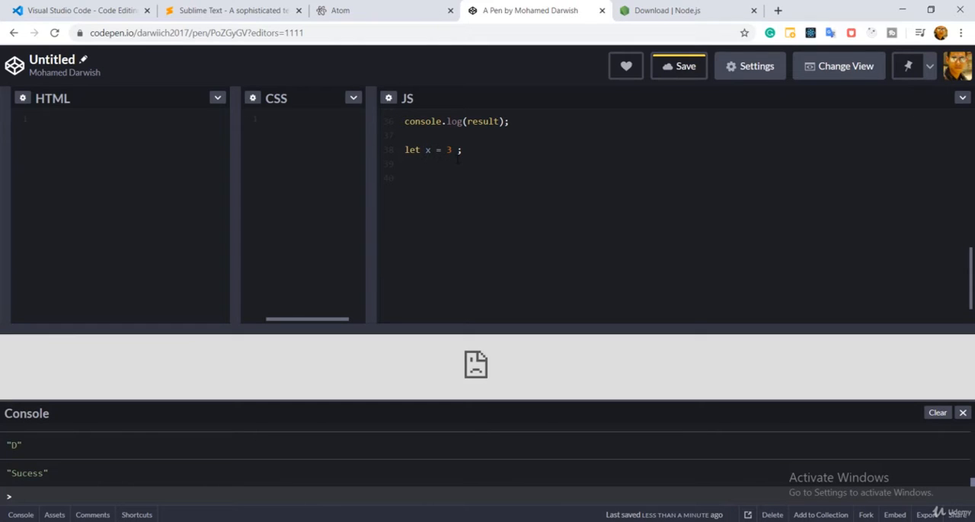
# Step: Start switch(x) { with case 1 : calling console.log("One")
pyautogui.write('swtic')
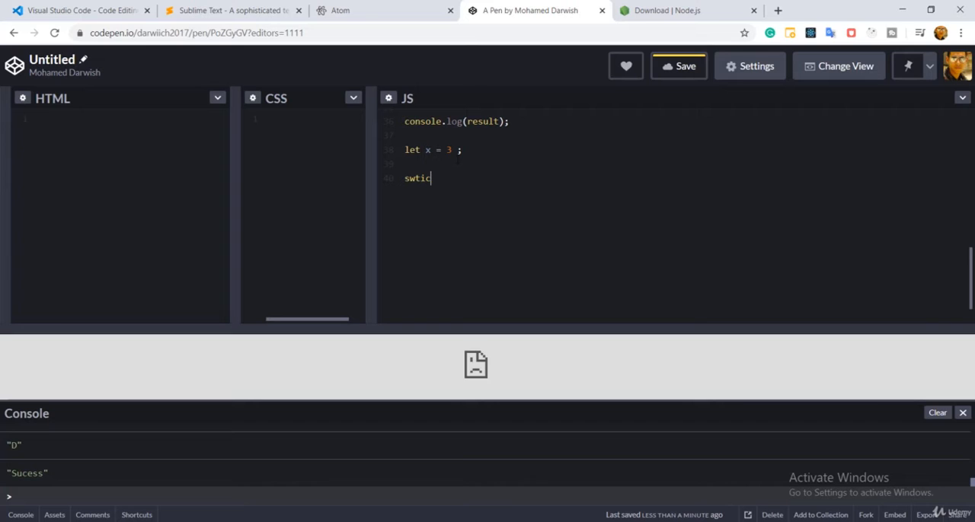
pyautogui.write('h(x)')
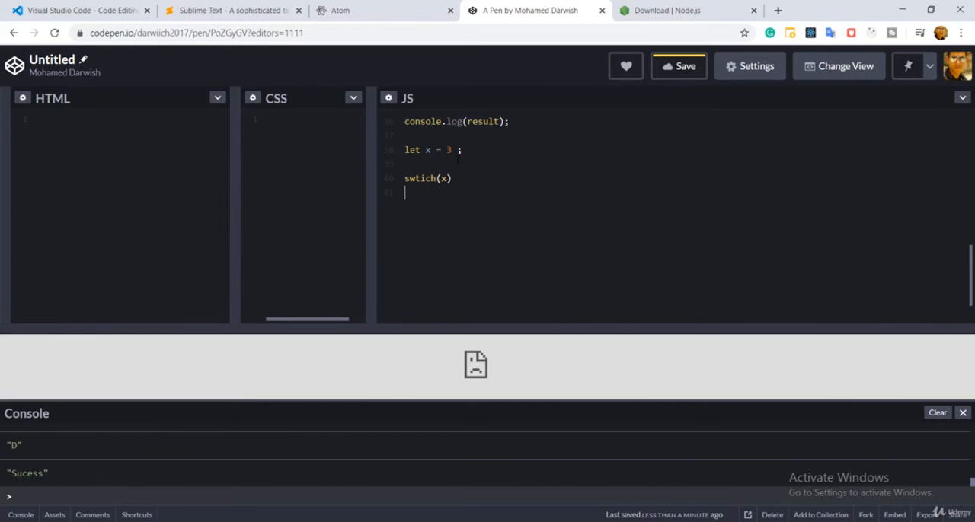
pyautogui.write('{')
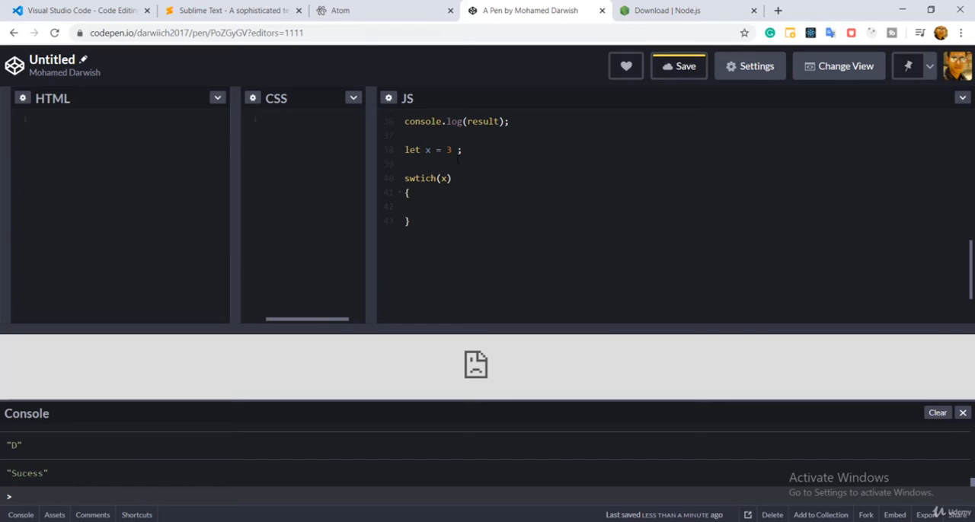
pyautogui.write('case')
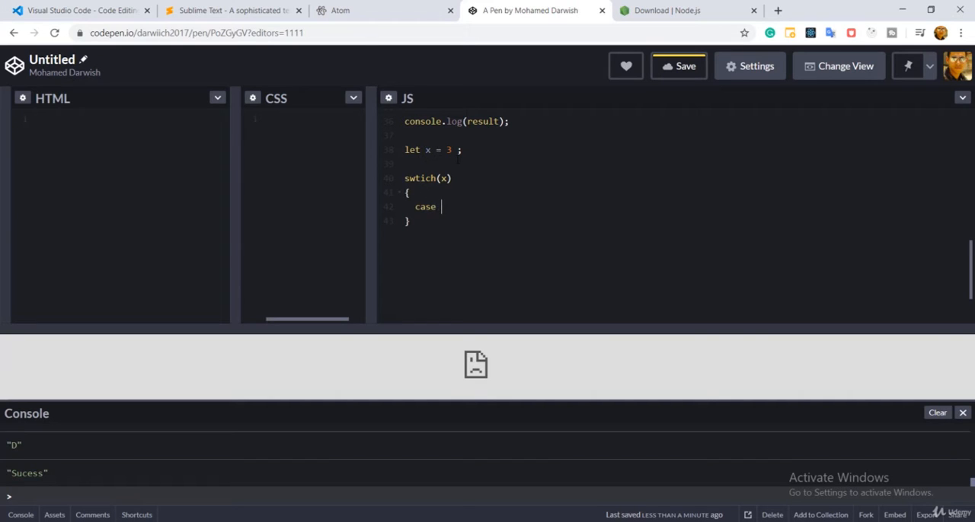
pyautogui.write('1 :')
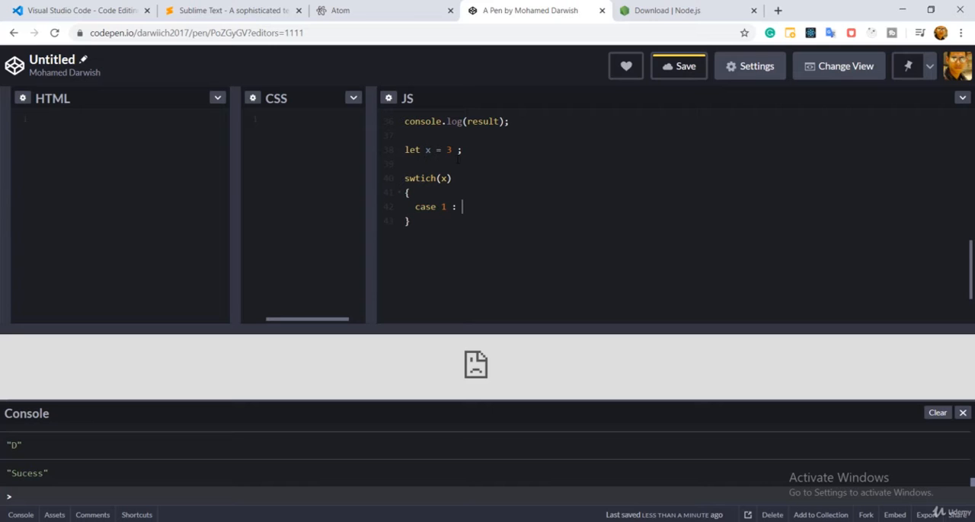
pyautogui.write('console.log')
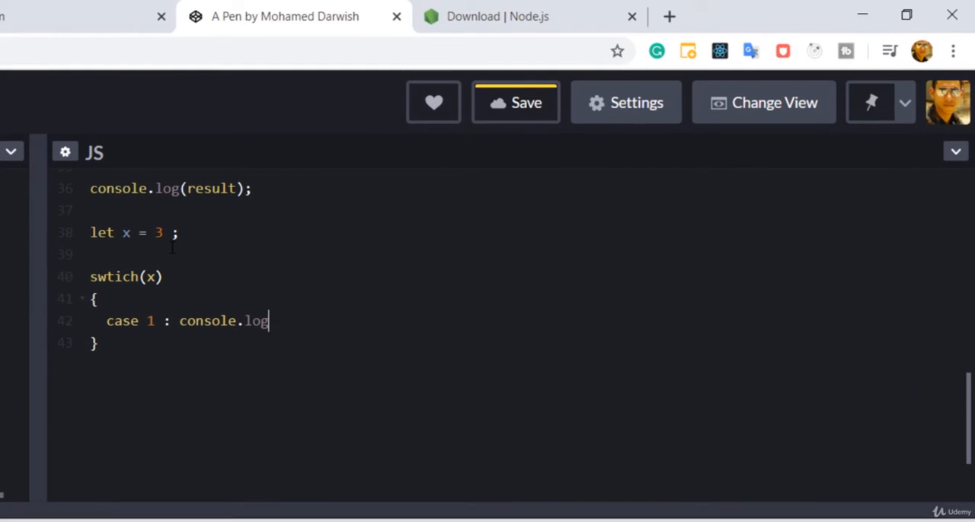
pyautogui.write('("1")')
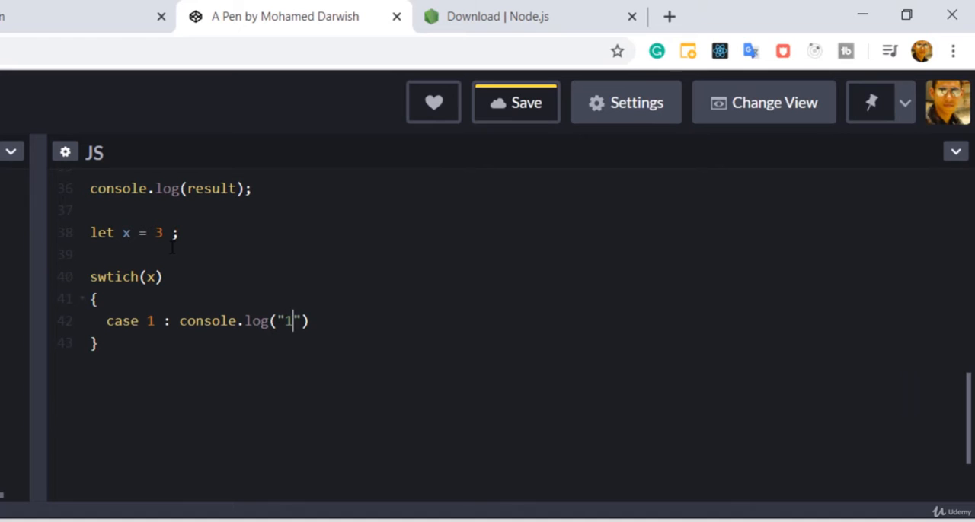
pyautogui.write('One')
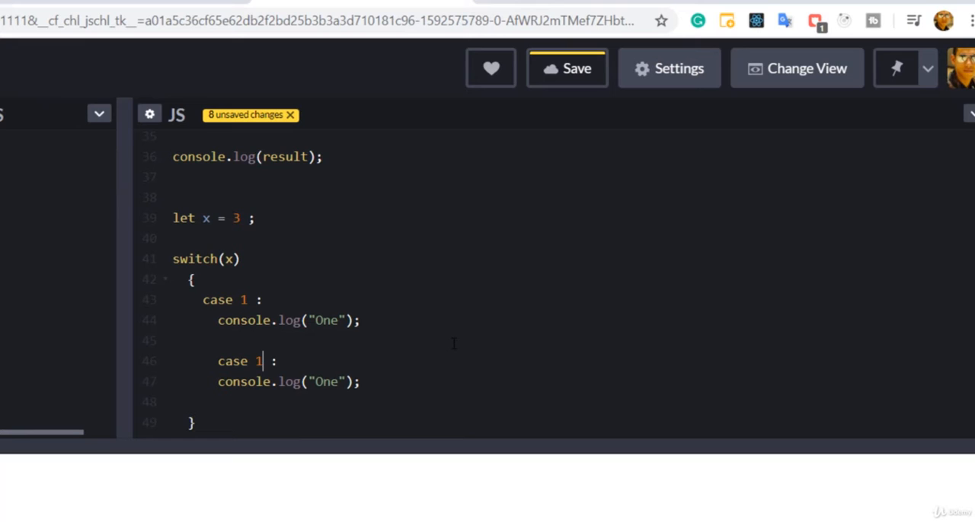
# Step: Add case 2 logging "Two" and case 3 logging "Three" to the switch
pyautogui.write('2')
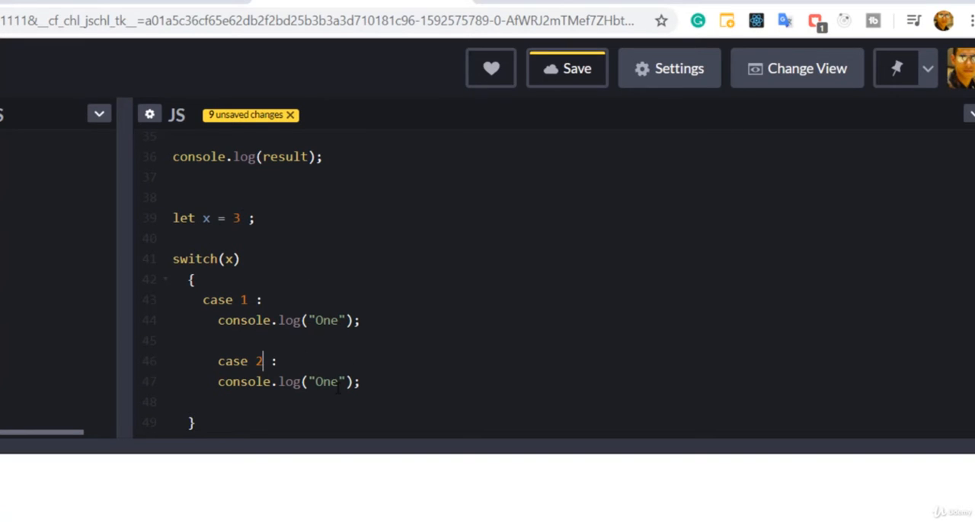
pyautogui.write('Two')
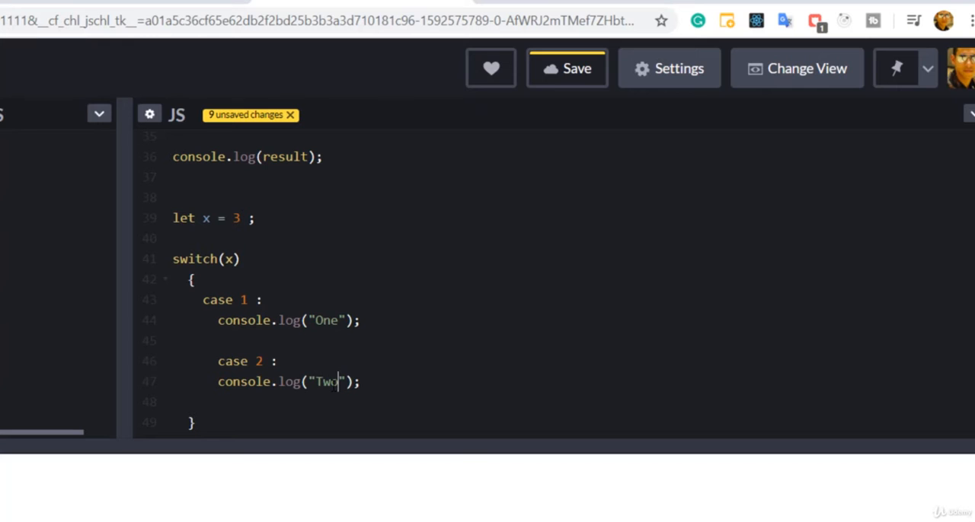
pyautogui.press('enter')
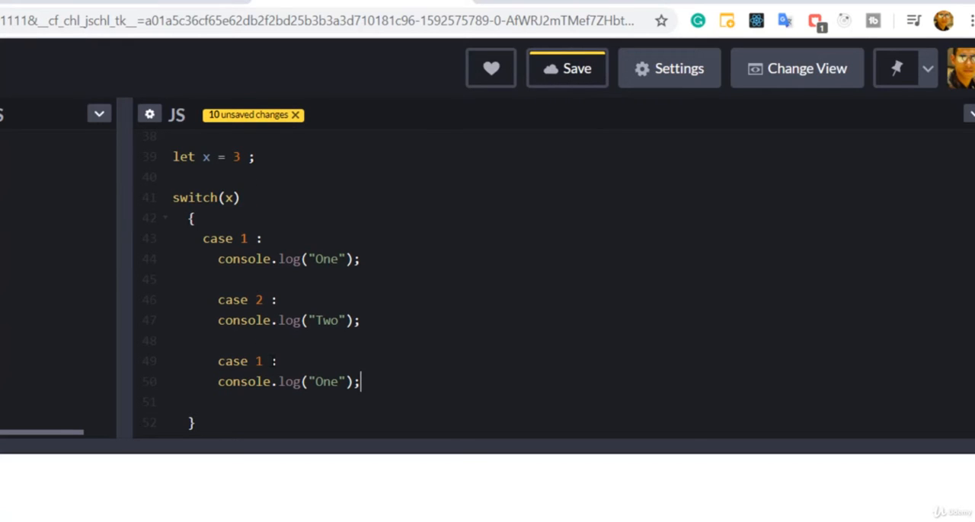
pyautogui.write('3')
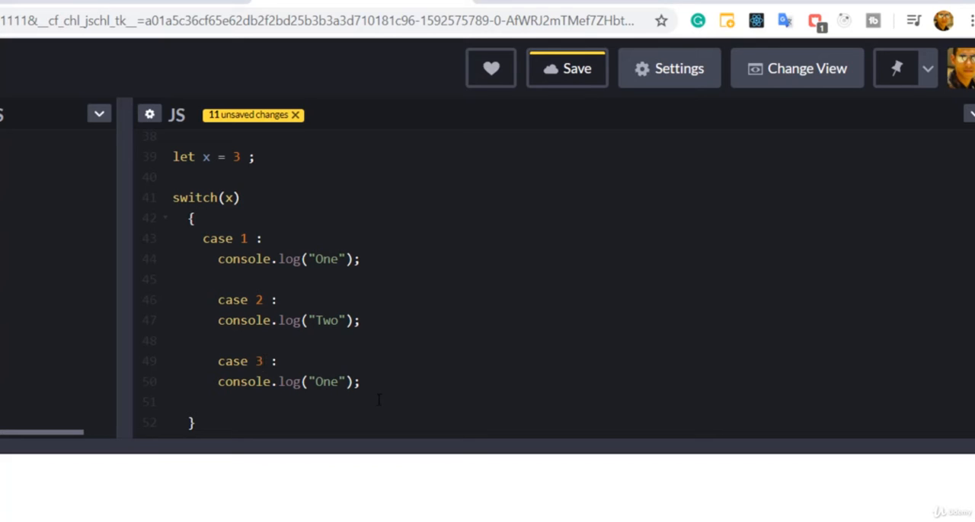
pyautogui.write('Thre')
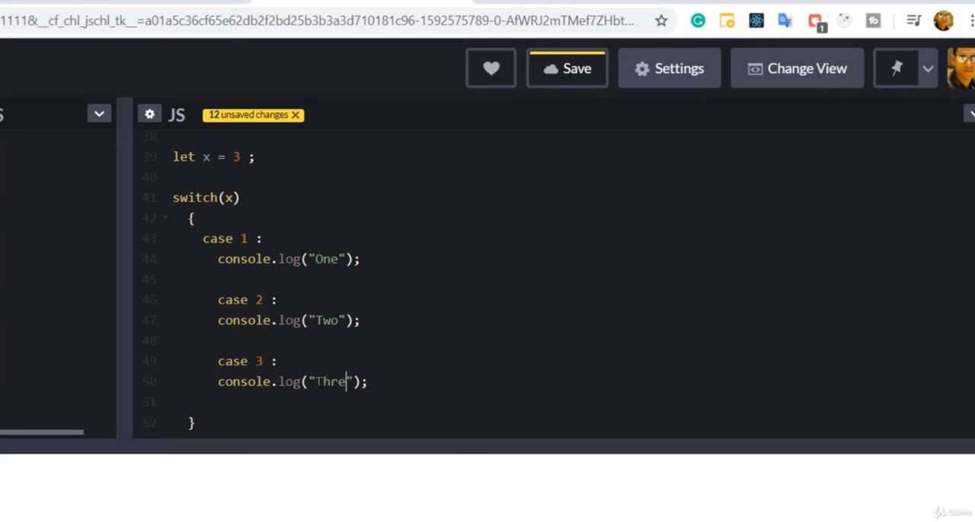
pyautogui.write('e')
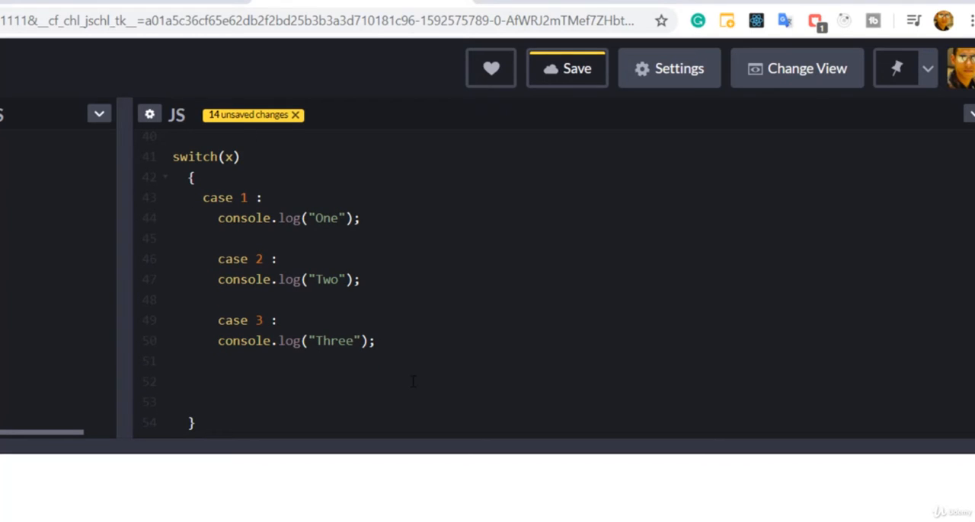
pyautogui.click(219, 381)
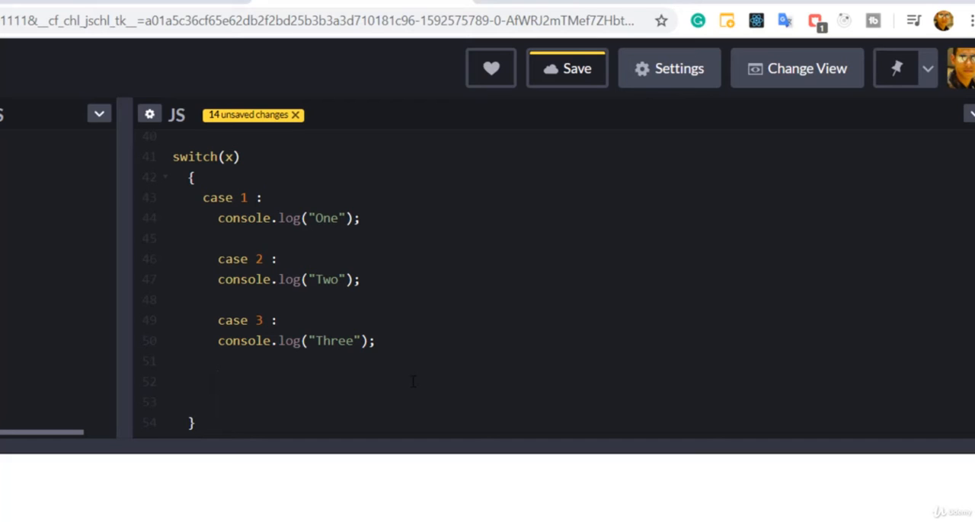
# Step: Add default : console.log("None!") so the console shows Three and None!
pyautogui.write('de')
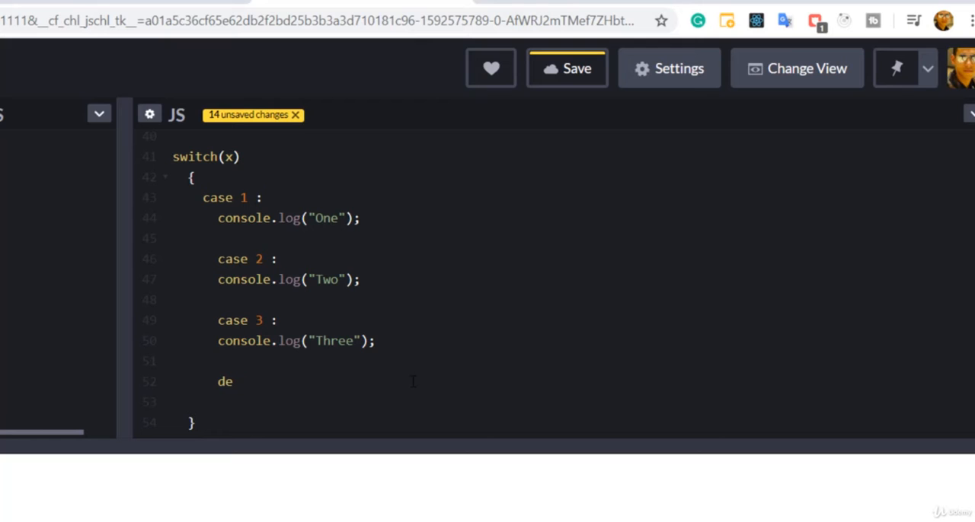
pyautogui.write('fault')
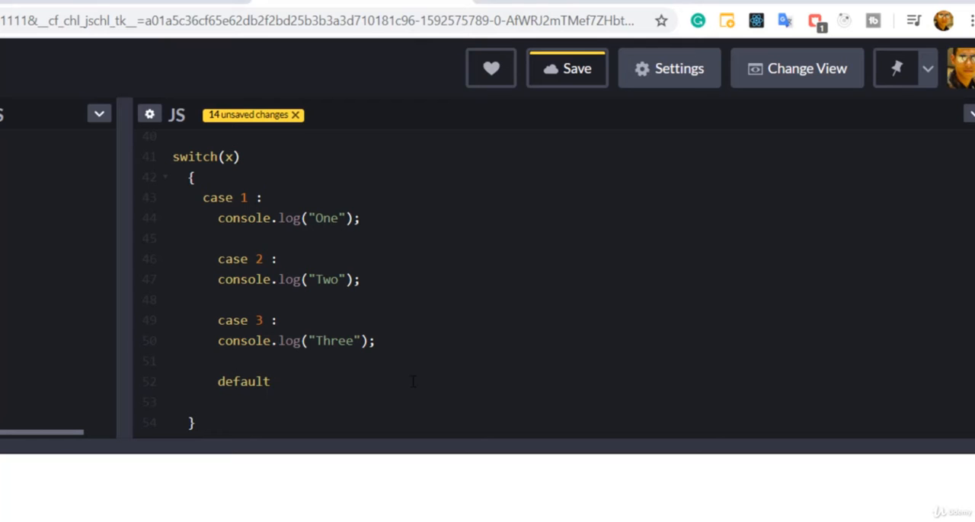
pyautogui.write(':')
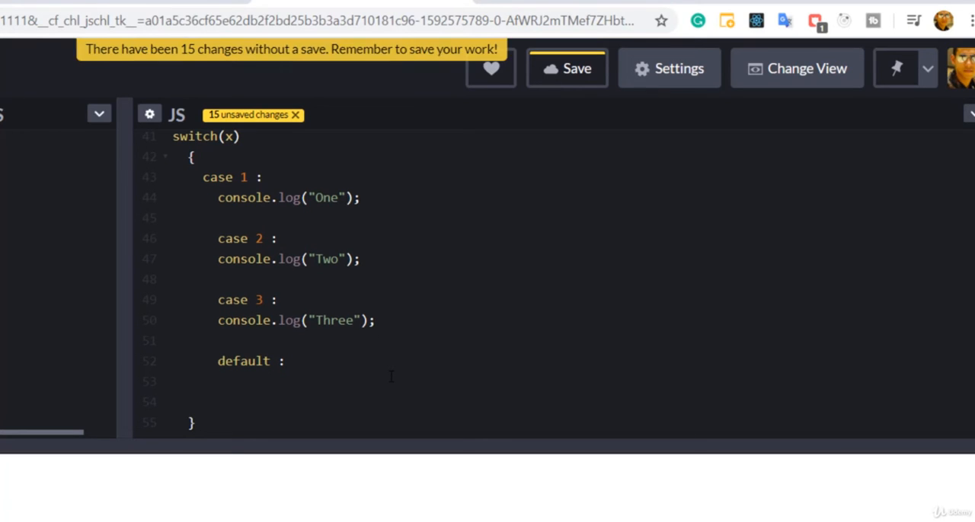
pyautogui.write('consol')
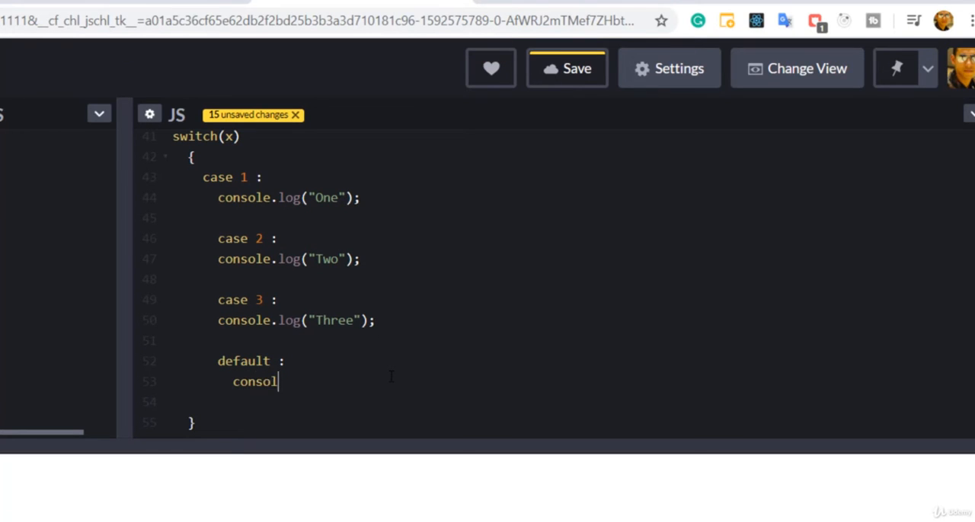
pyautogui.write('e.log()')
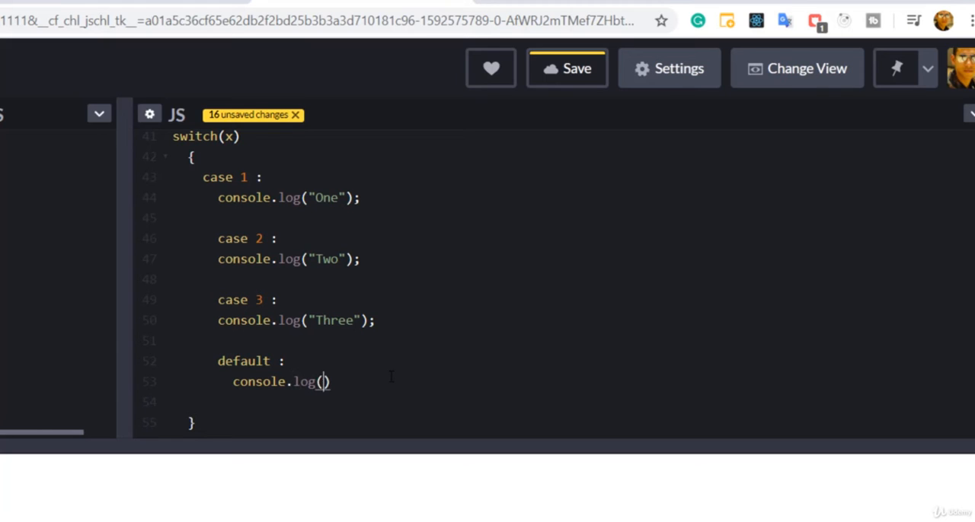
pyautogui.write('""')
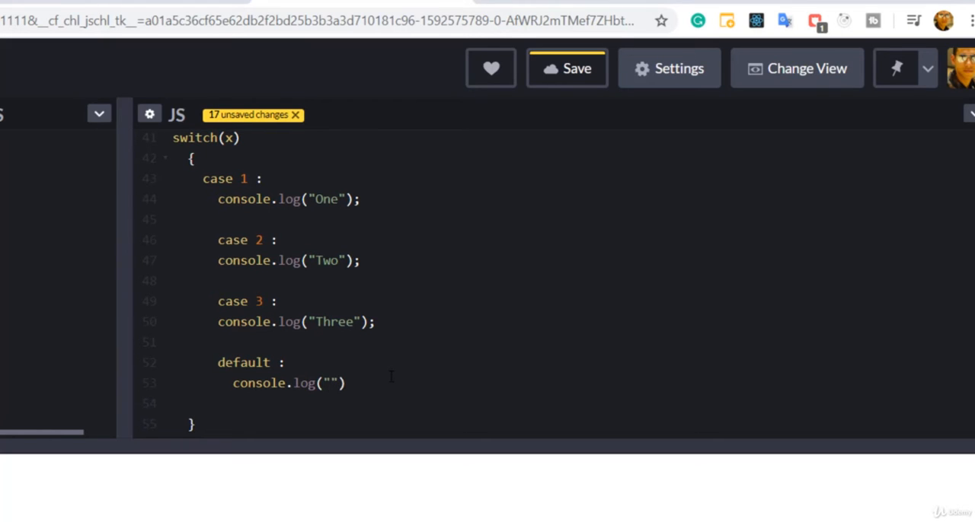
pyautogui.write('None!')
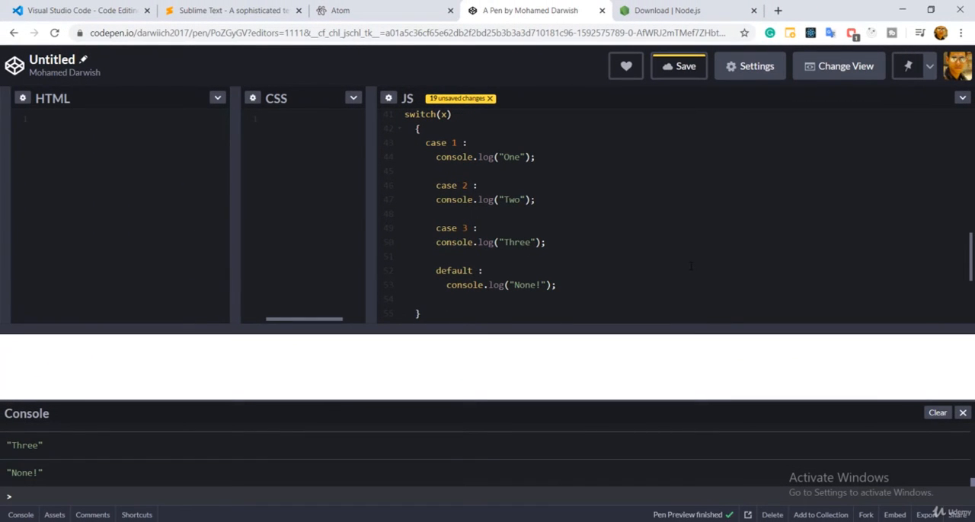
# Step: Duplicate the case 3 block logging "Three" just above the default case
pyautogui.click(558, 284)
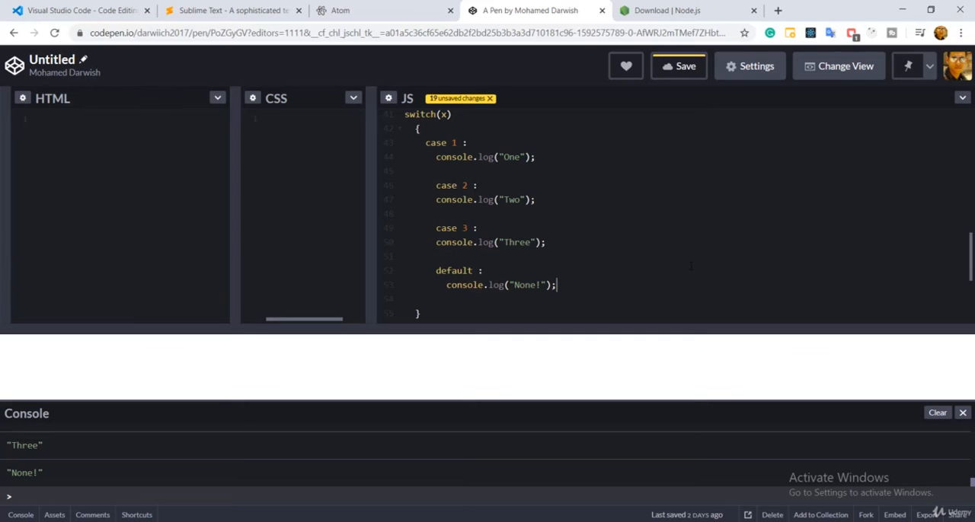
pyautogui.scroll(3)
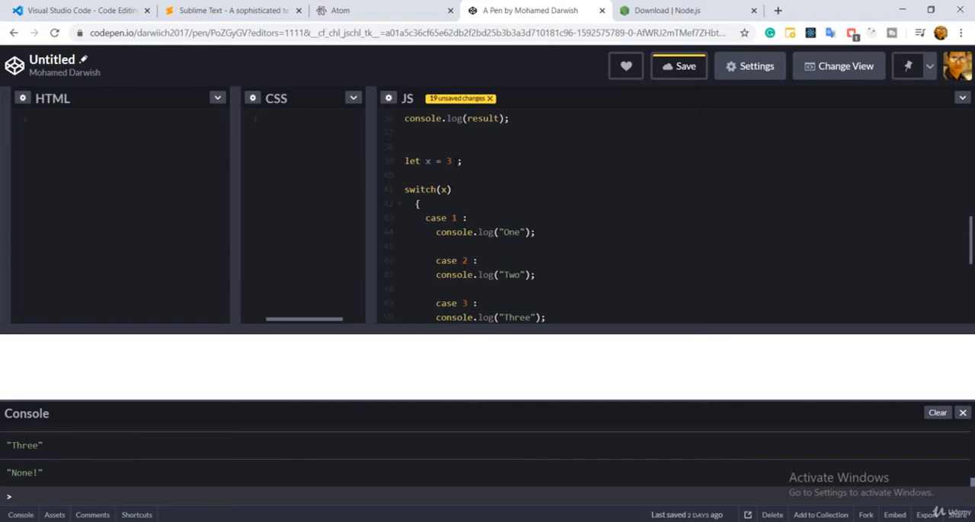
pyautogui.scroll(-3)
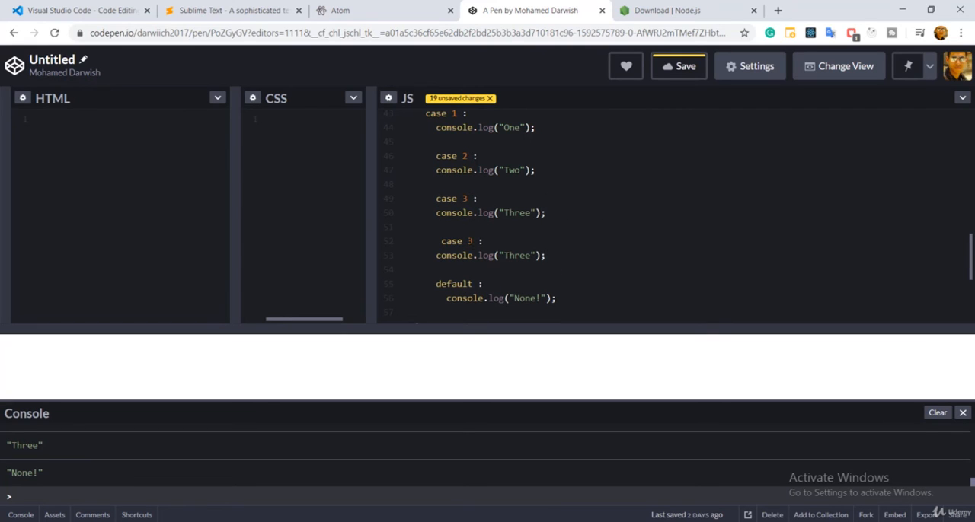
# Step: Change the copy to case 4 logging "Four", console listing Three, Four, None!
pyautogui.write('4')
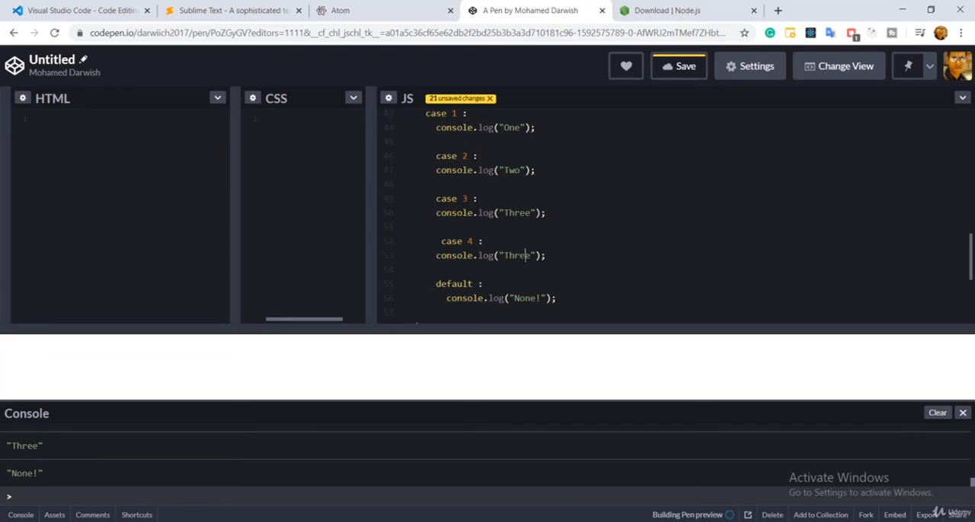
pyautogui.write('Four')
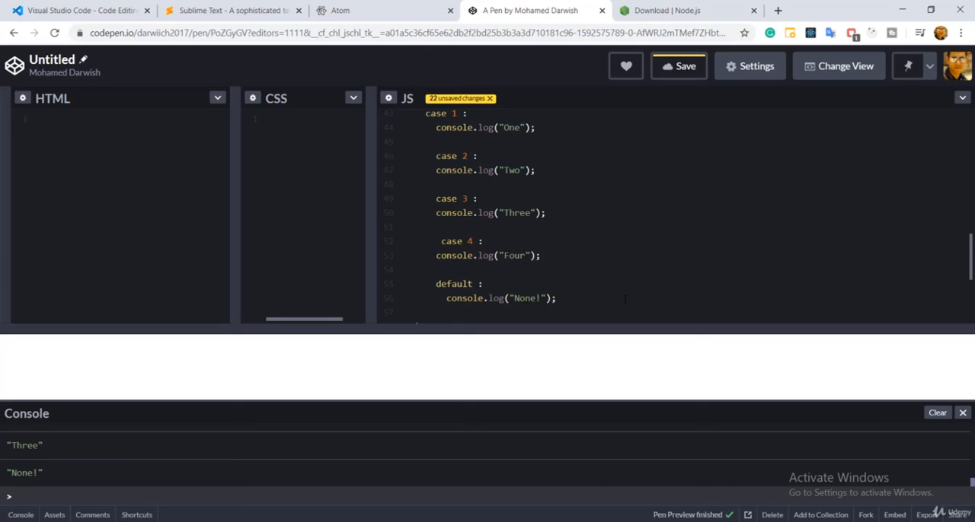
pyautogui.click(678, 66)
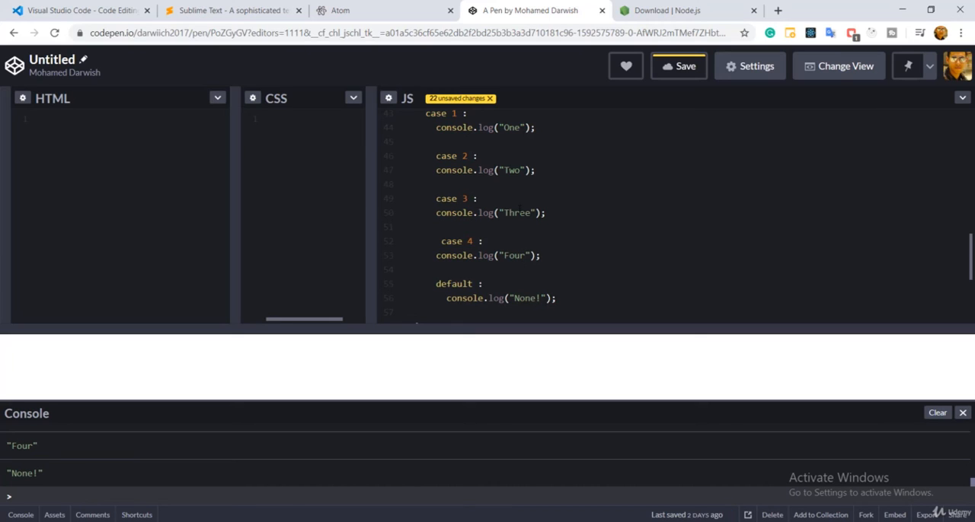
pyautogui.click(515, 256)
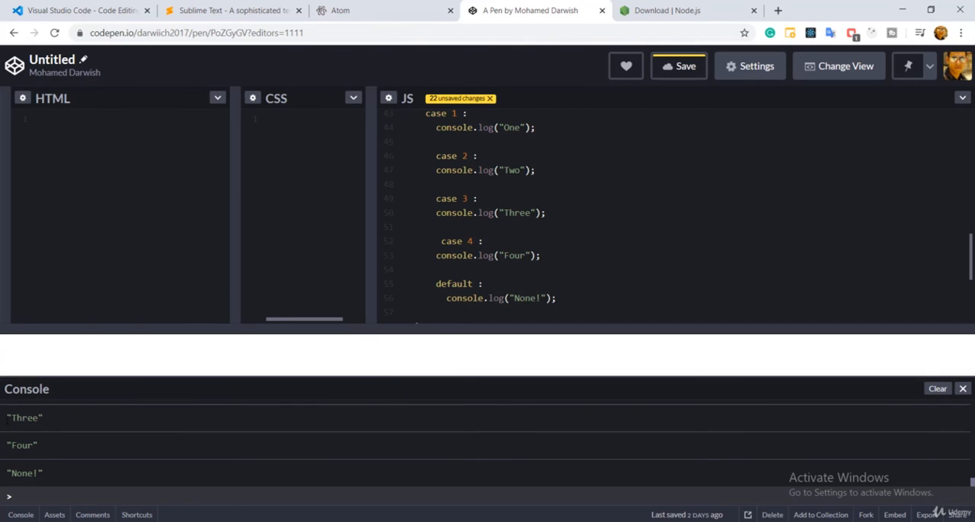
pyautogui.moveTo(49, 484)
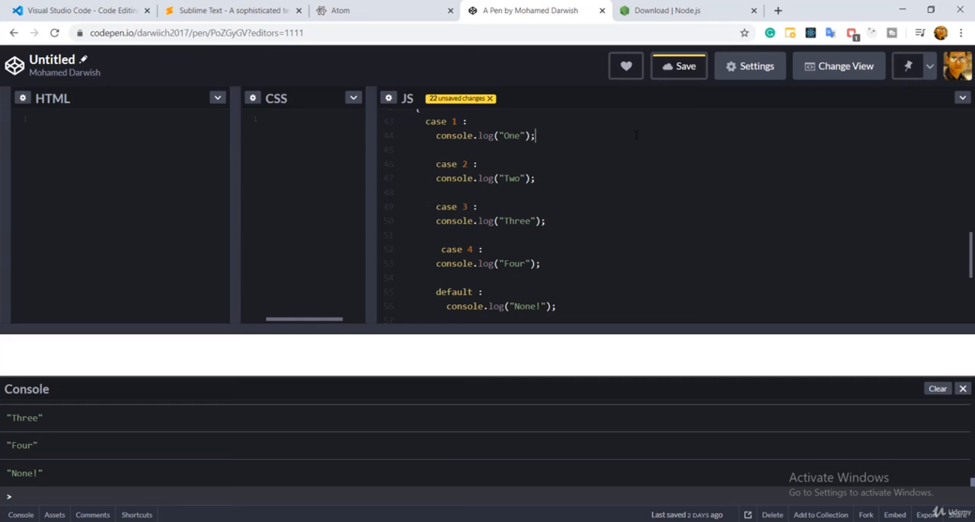
# Step: End cases 1–4 with break; so the console logs only Three
pyautogui.write('break;')
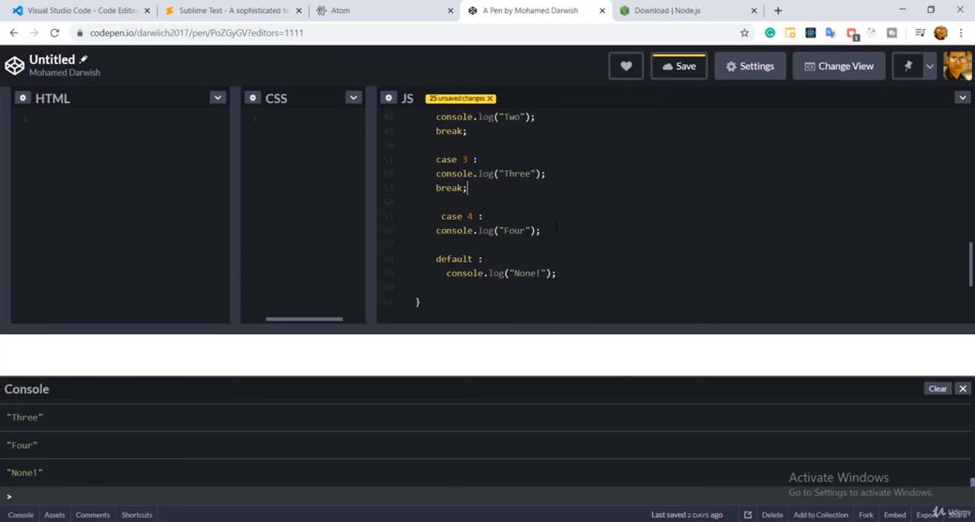
pyautogui.write('break;')
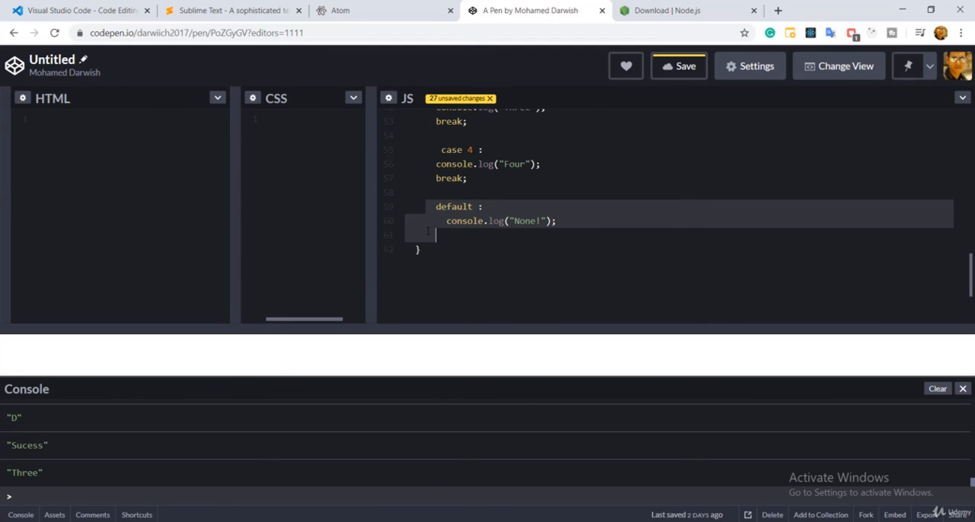
pyautogui.scroll(3)
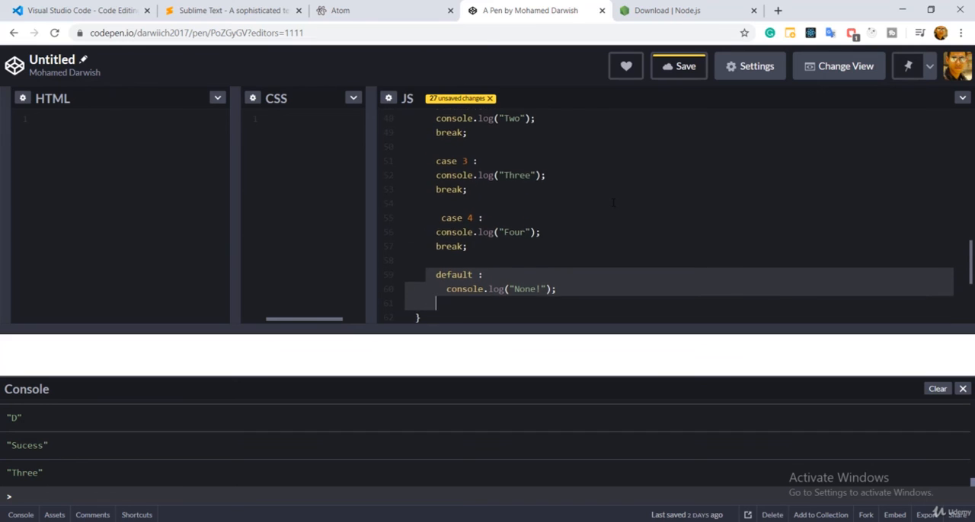
pyautogui.scroll(3)
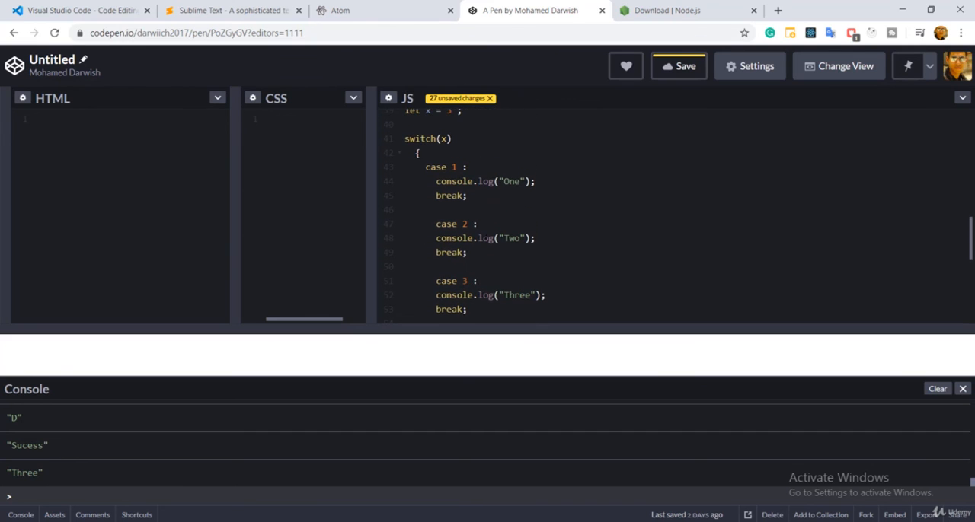
pyautogui.doubleClick(25, 472)
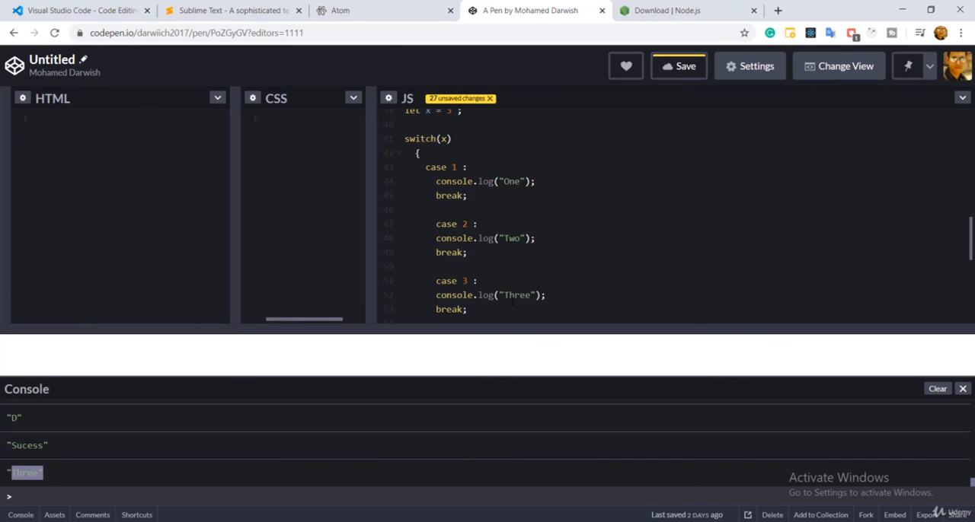
pyautogui.scroll(-3)
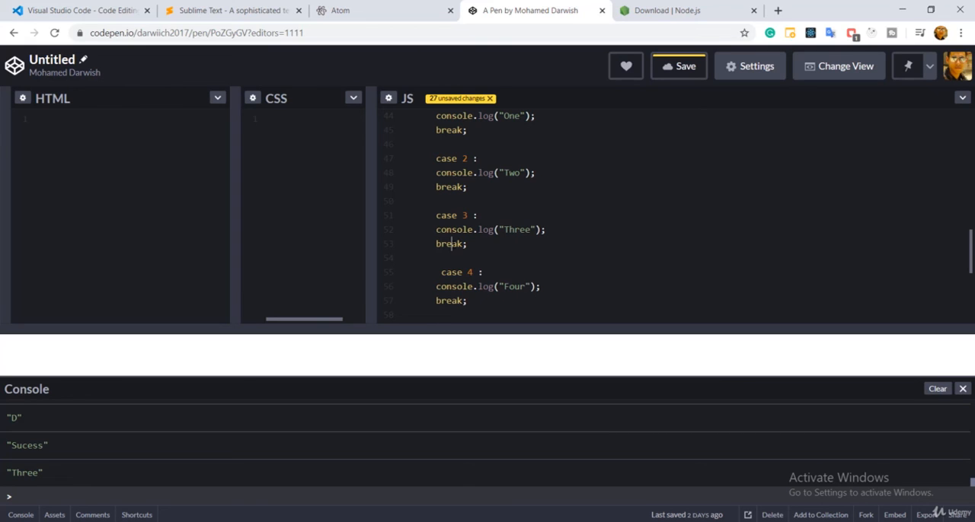
pyautogui.scroll(3)
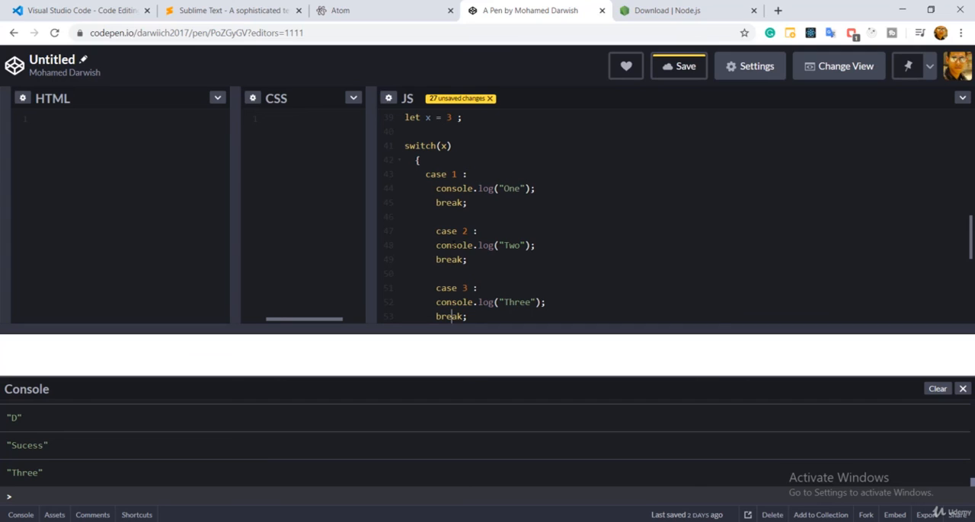